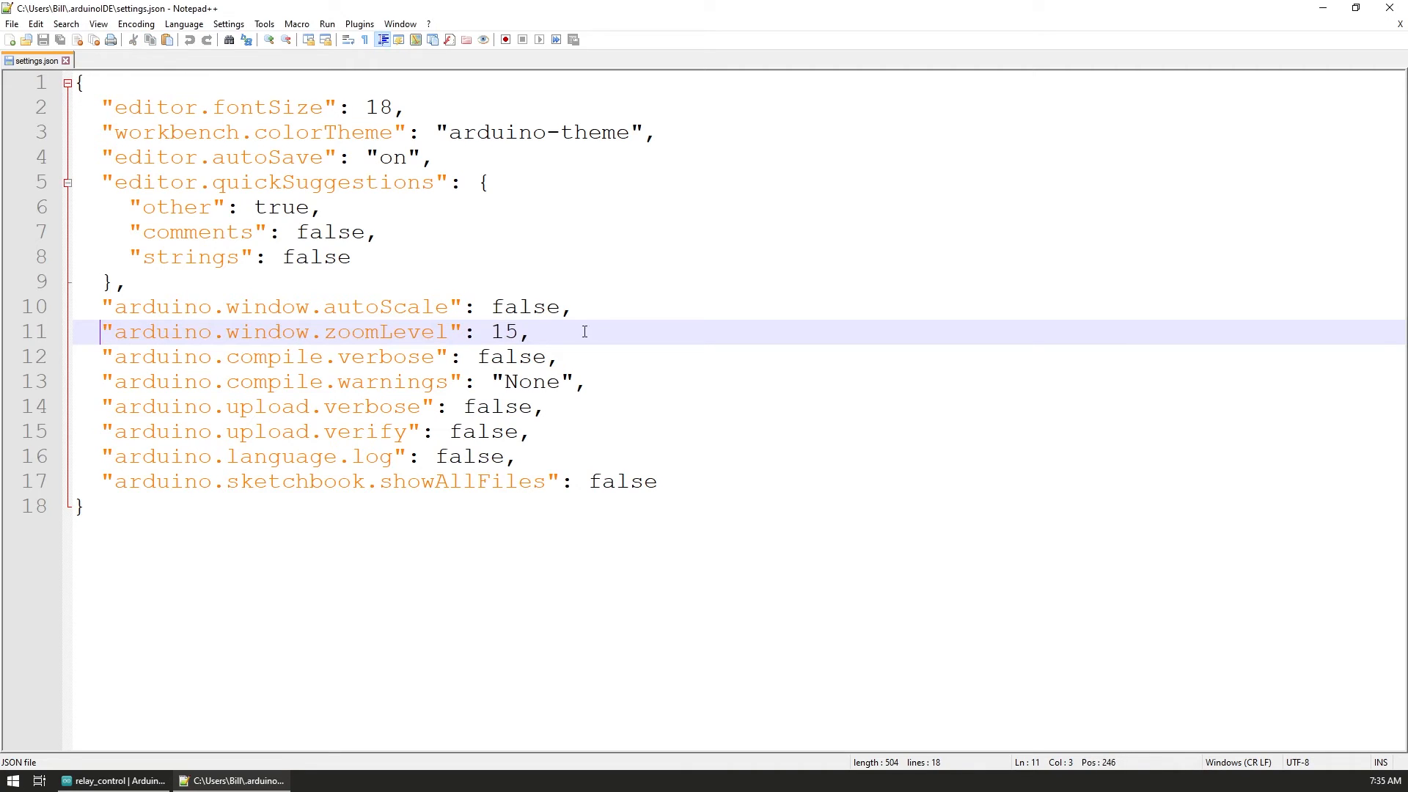
Replace the arduino.window.zoomLevel value 15 with 3 and save settings.json.
left_click(505, 331)
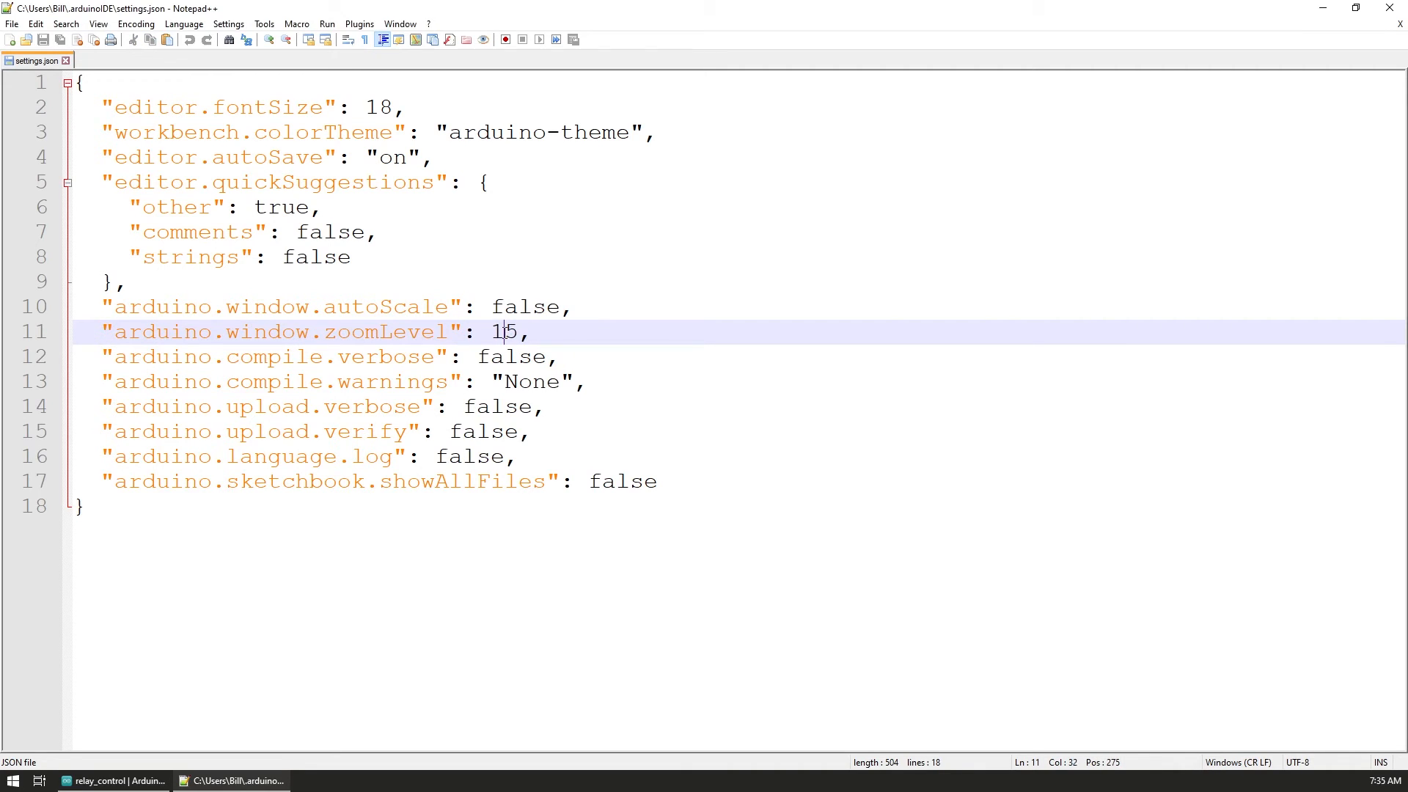
double_click(503, 331)
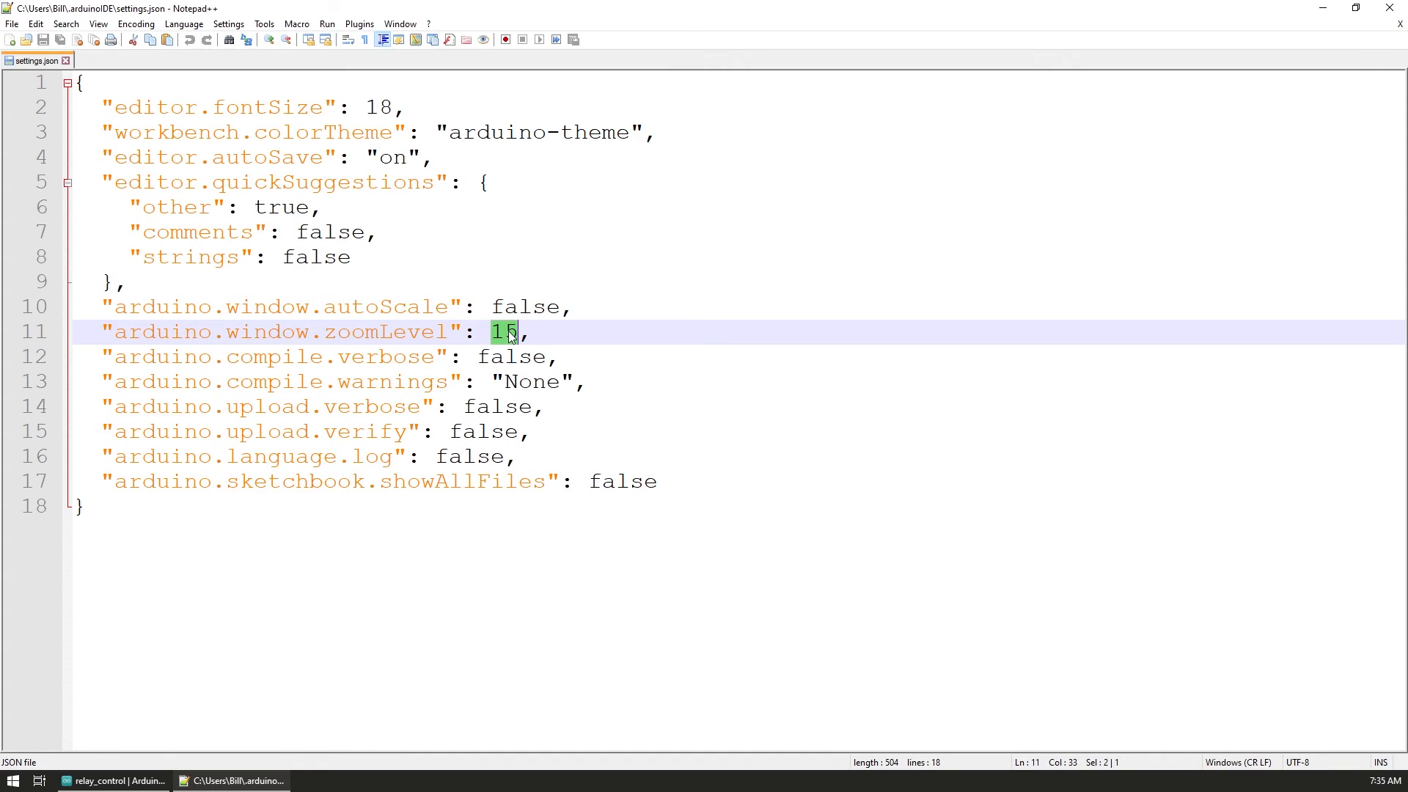
type("3")
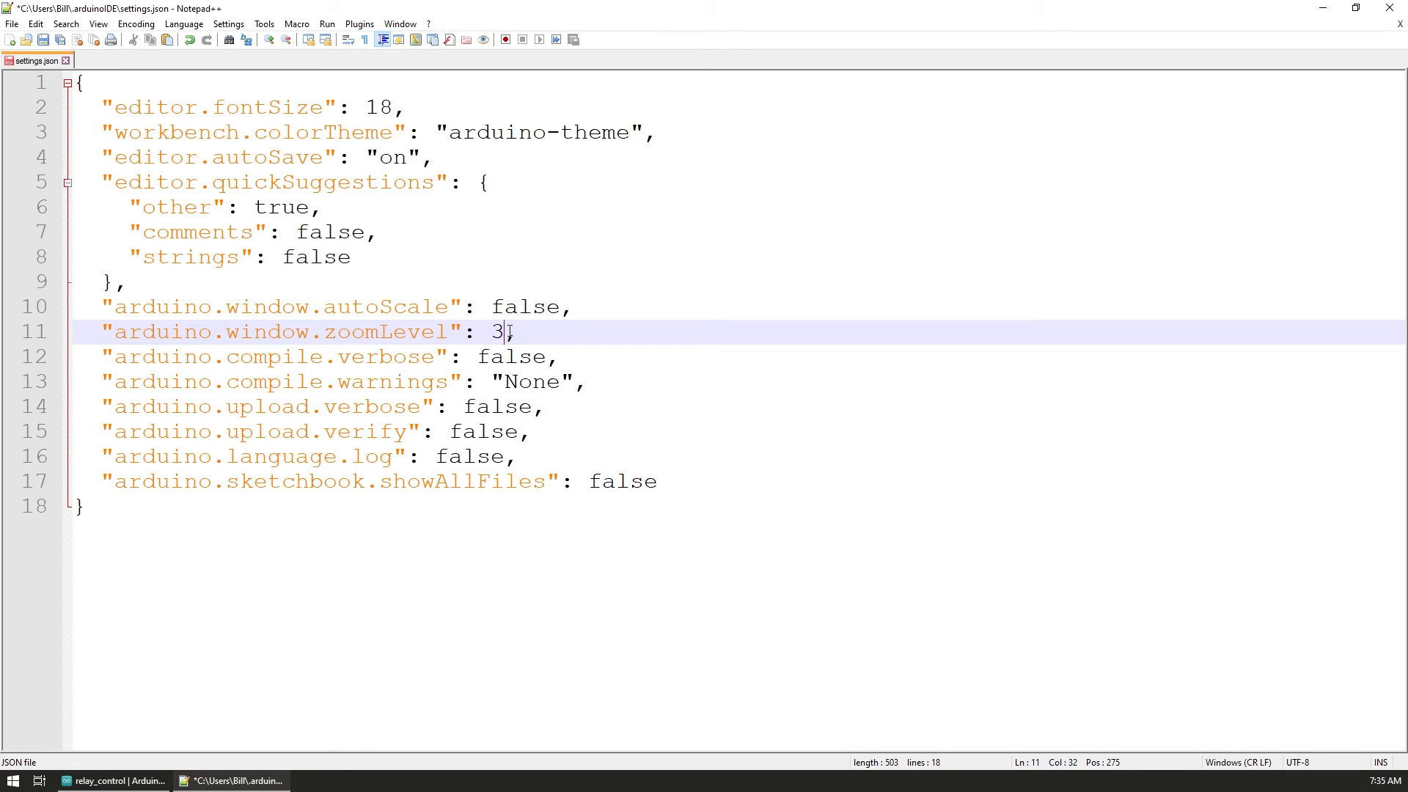
key("ctrl+s")
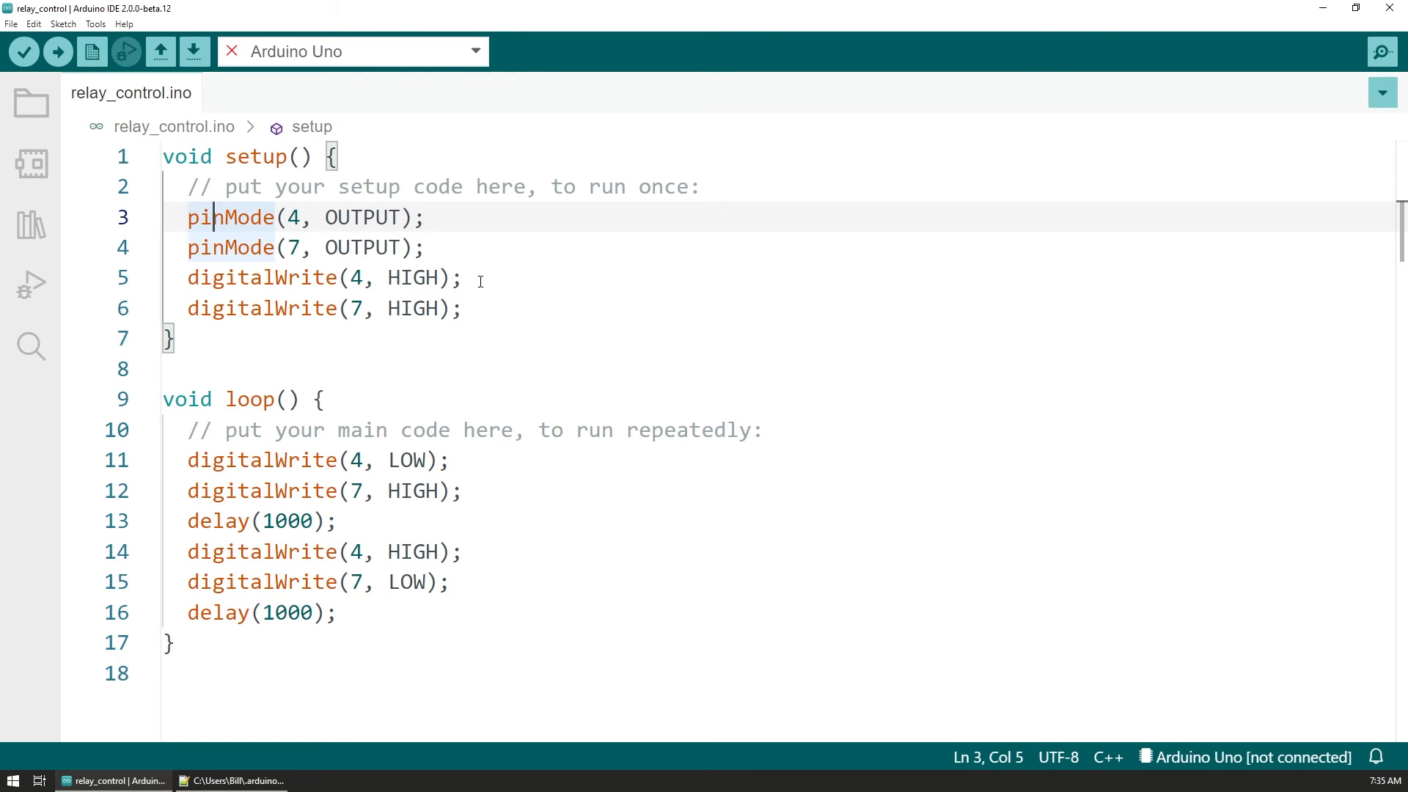
Adjust the Preferences interface scale to 140% and confirm with OK.
left_click(34, 23)
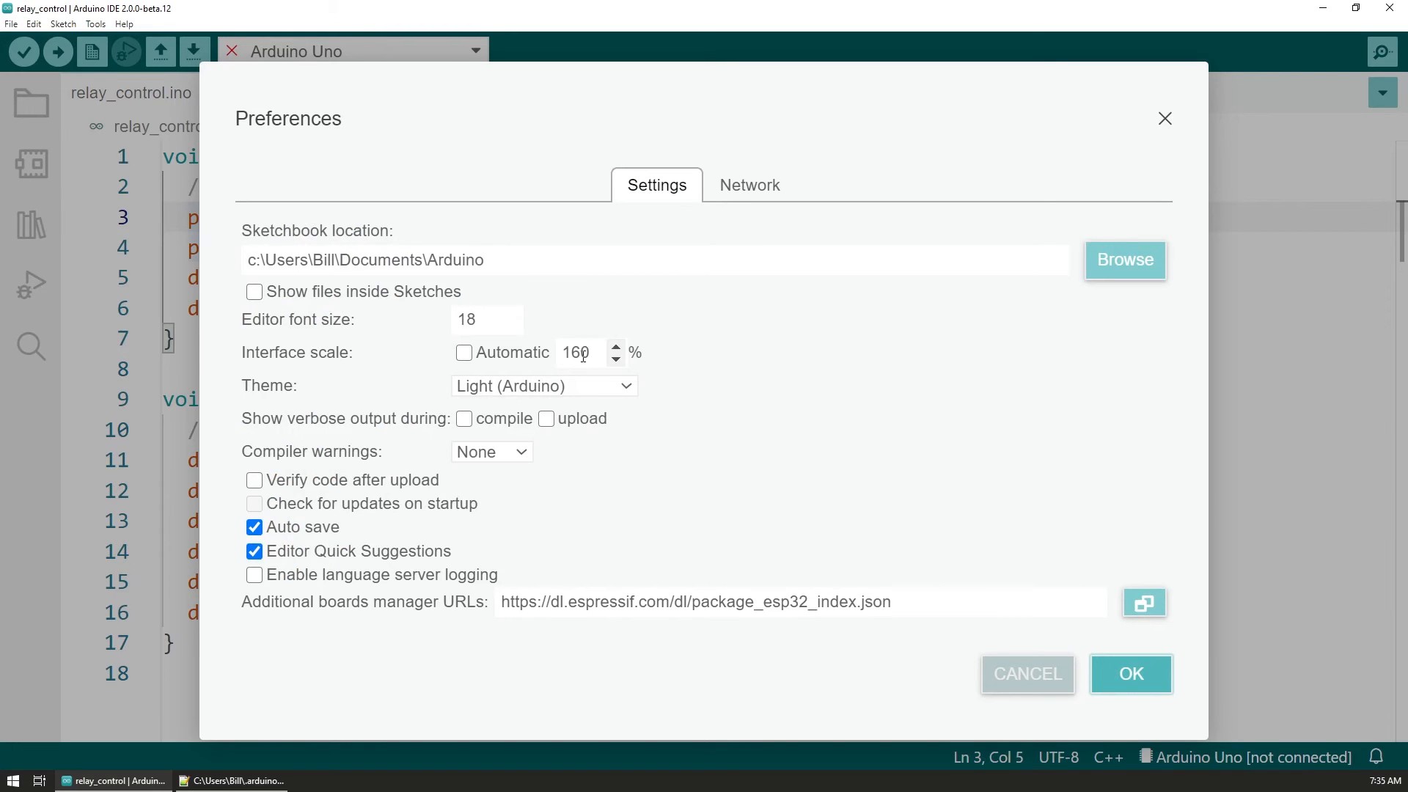
left_click(615, 359)
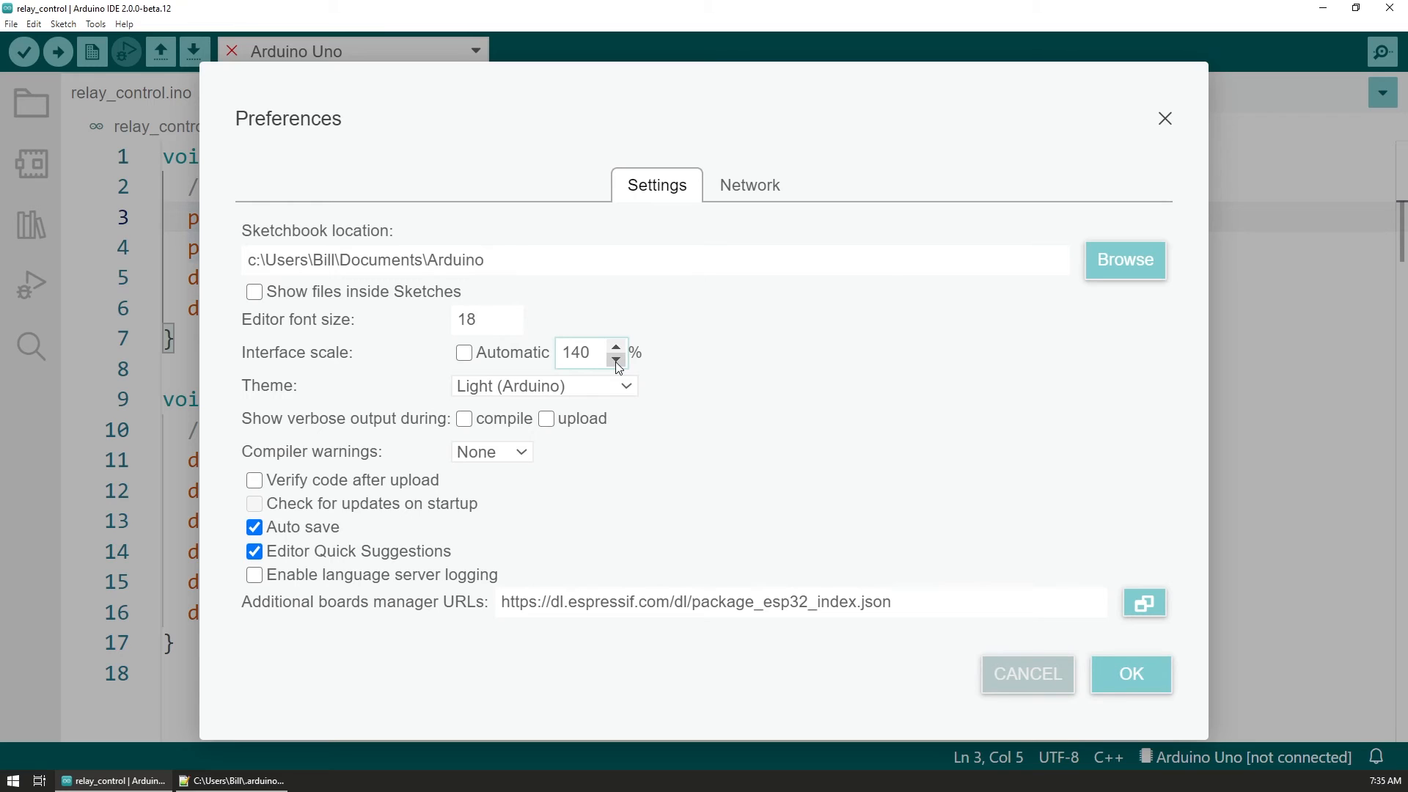
left_click(616, 363)
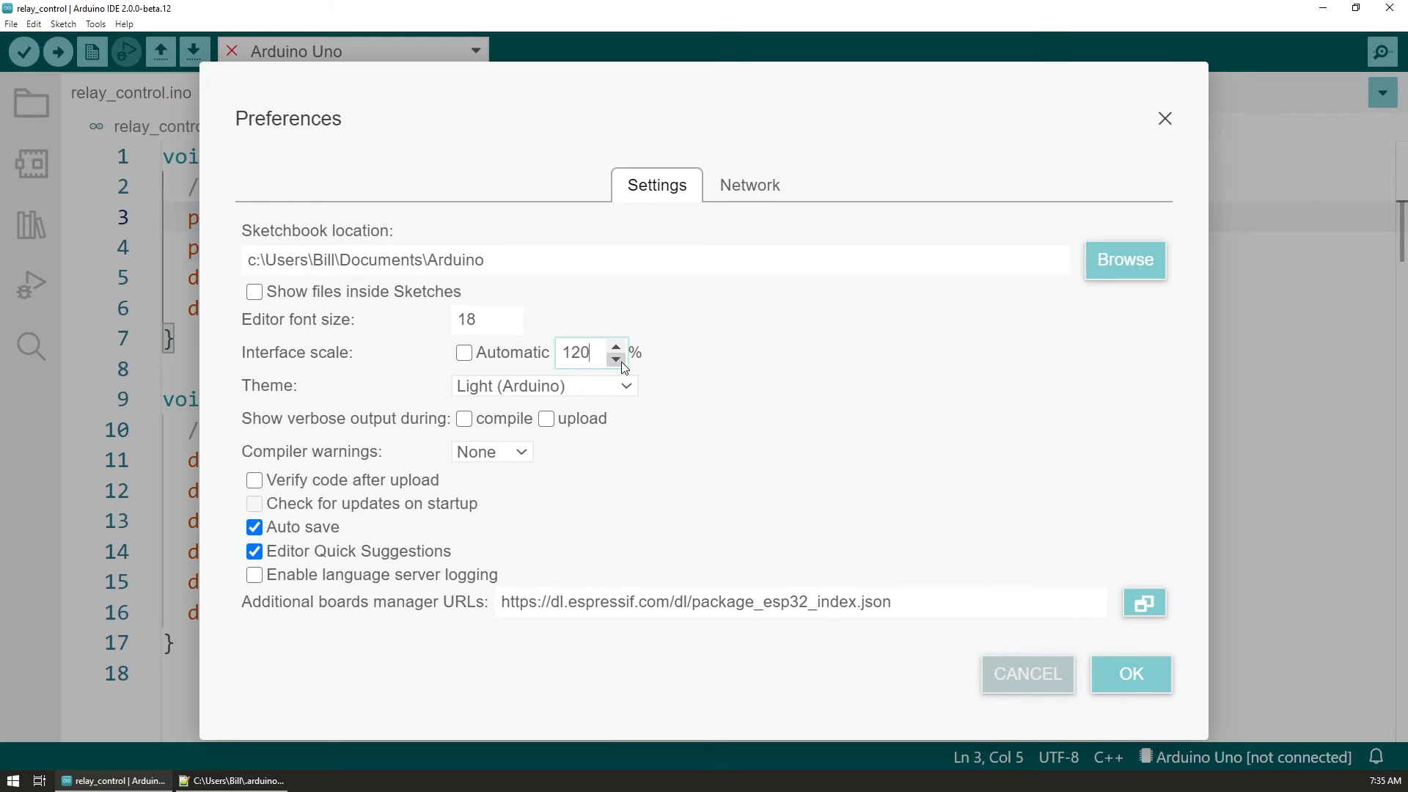
left_click(615, 347)
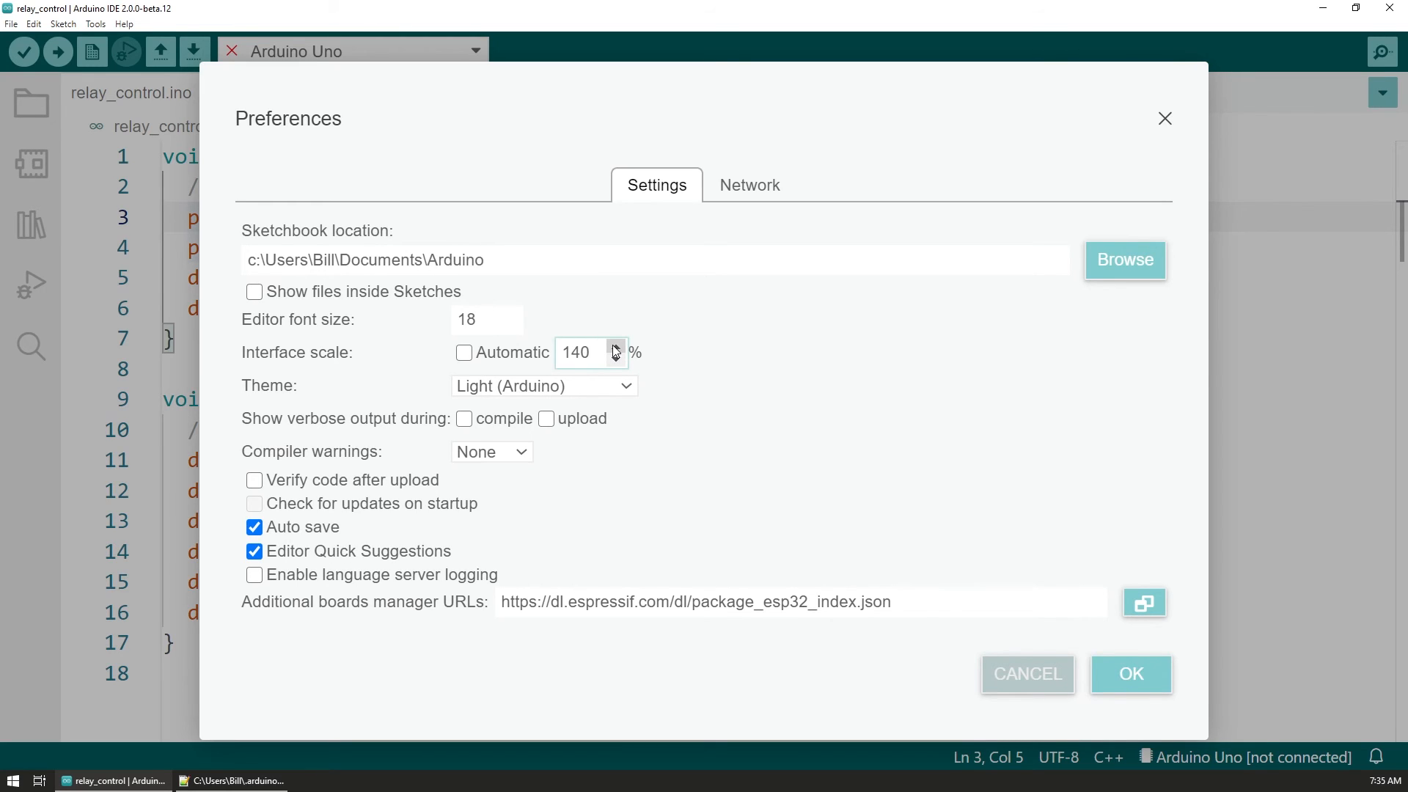
left_click(616, 347)
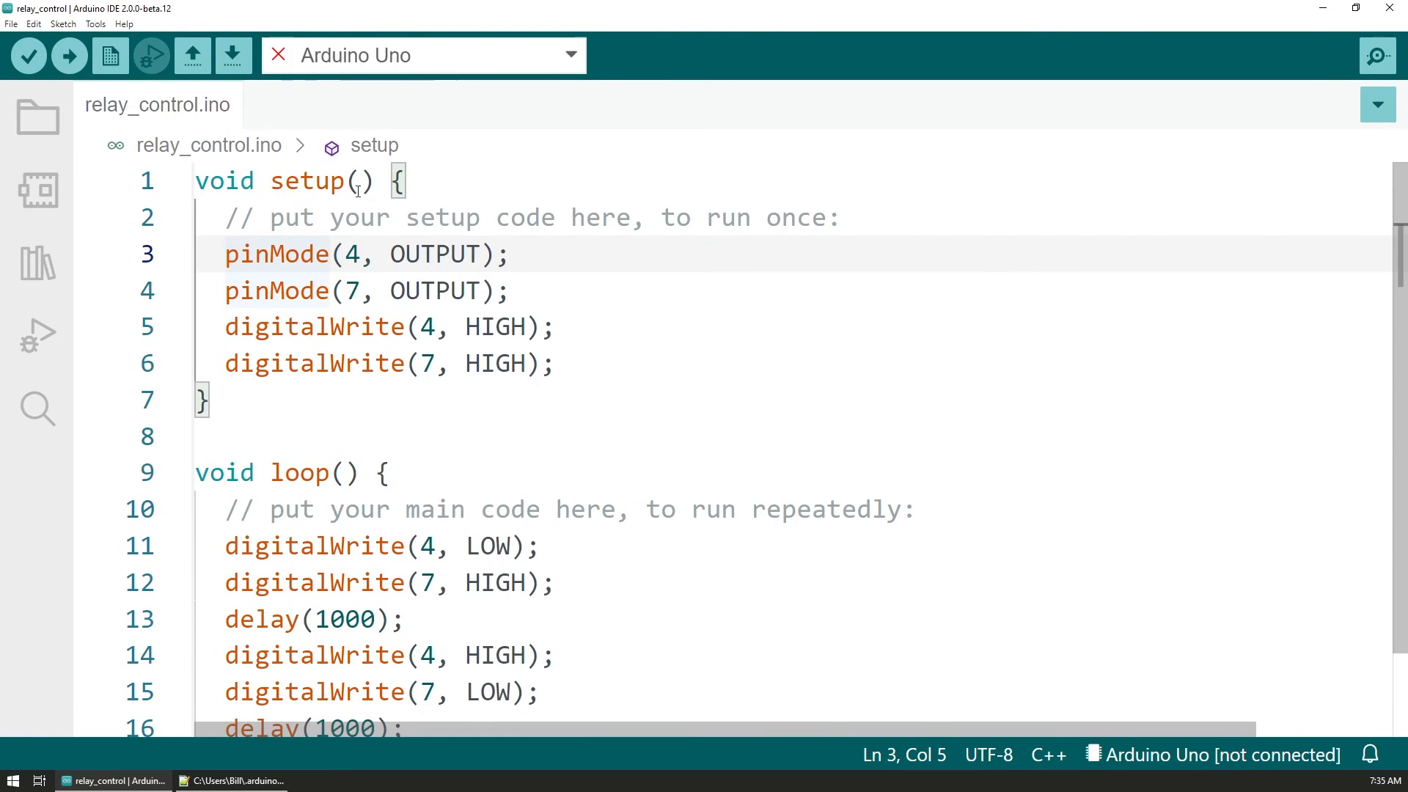
Reopen File > Preferences to check the interface scale, now showing 180%.
left_click(12, 24)
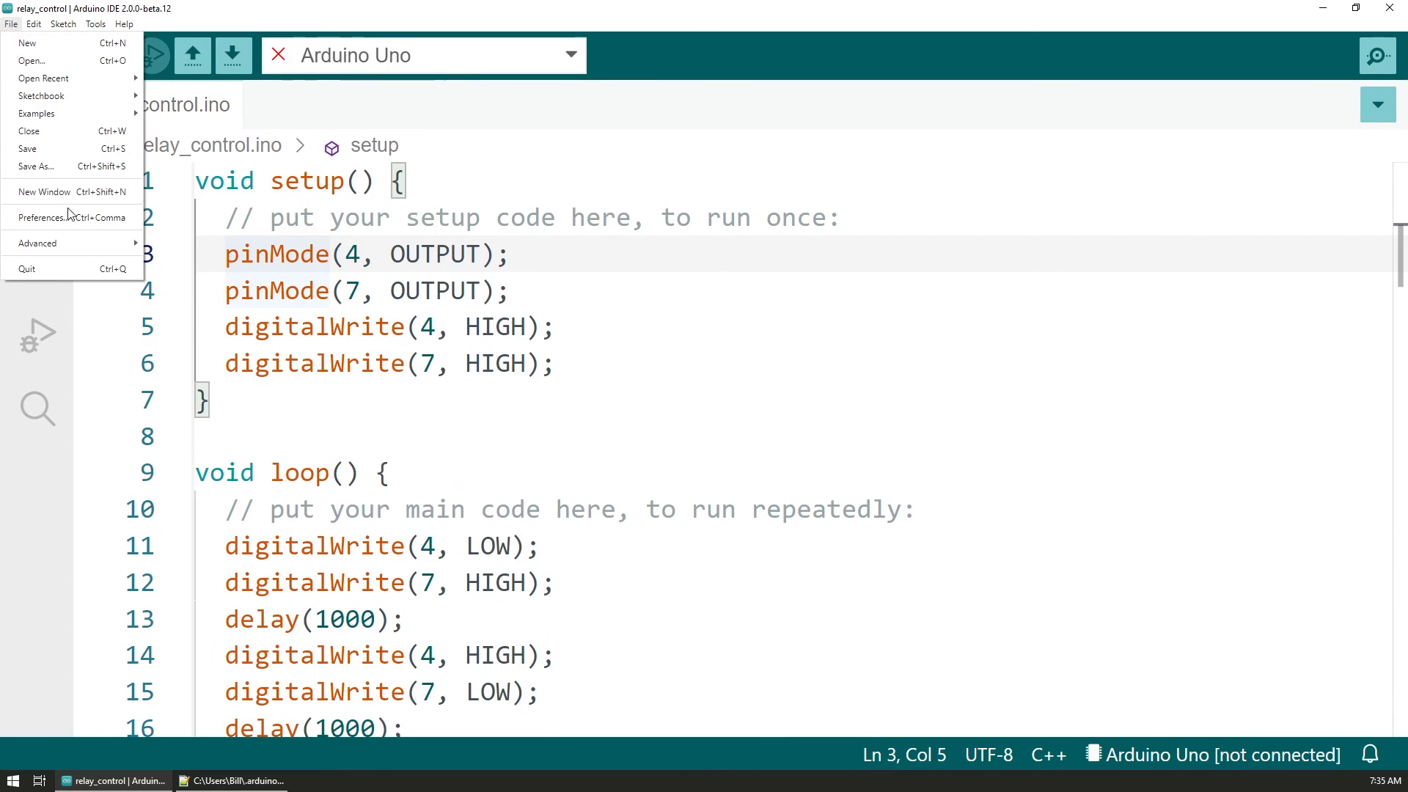
left_click(43, 217)
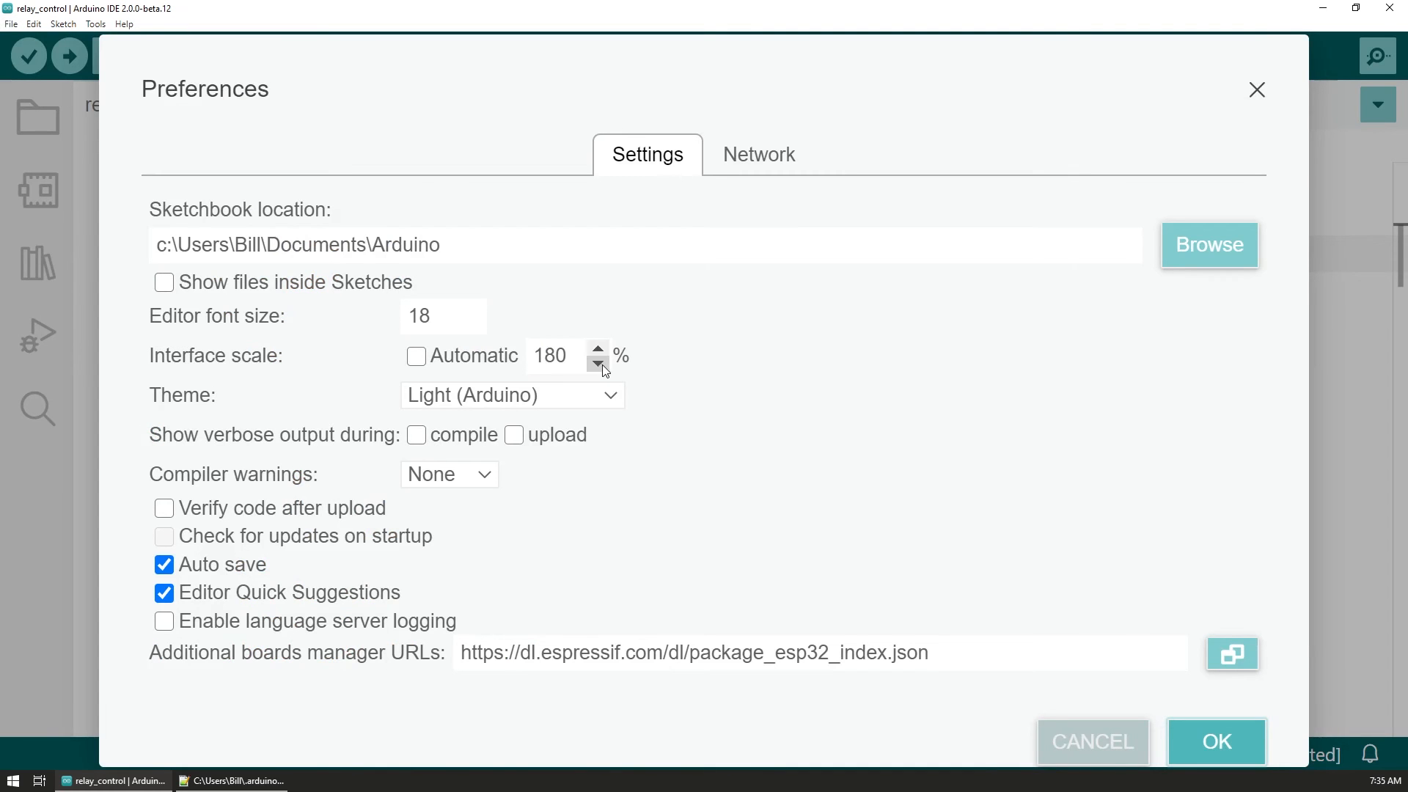